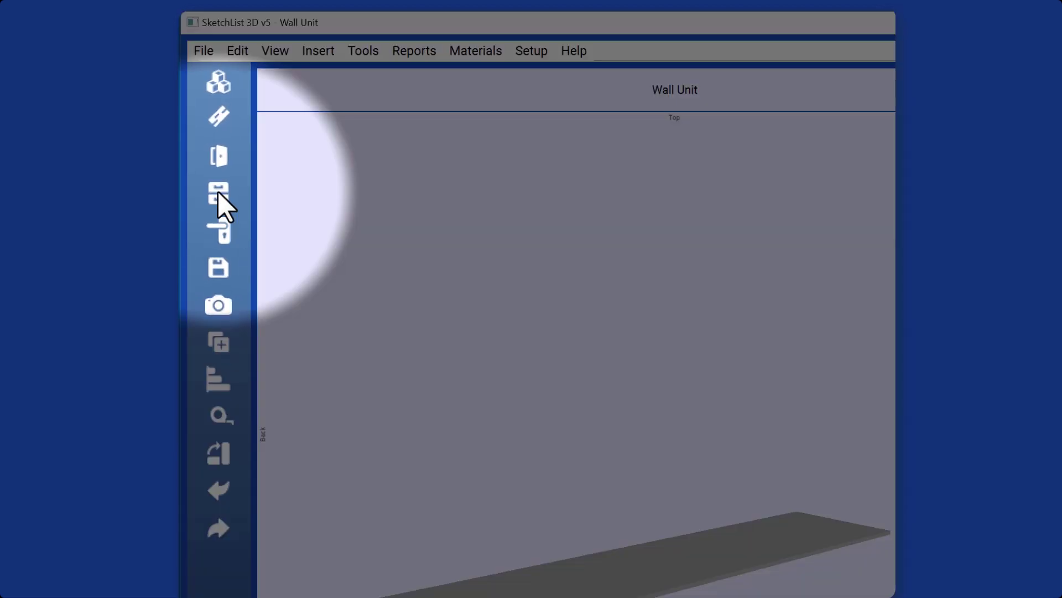
- Attempt to add a board with no assembly present and dismiss the assembly-required warning
click(218, 193)
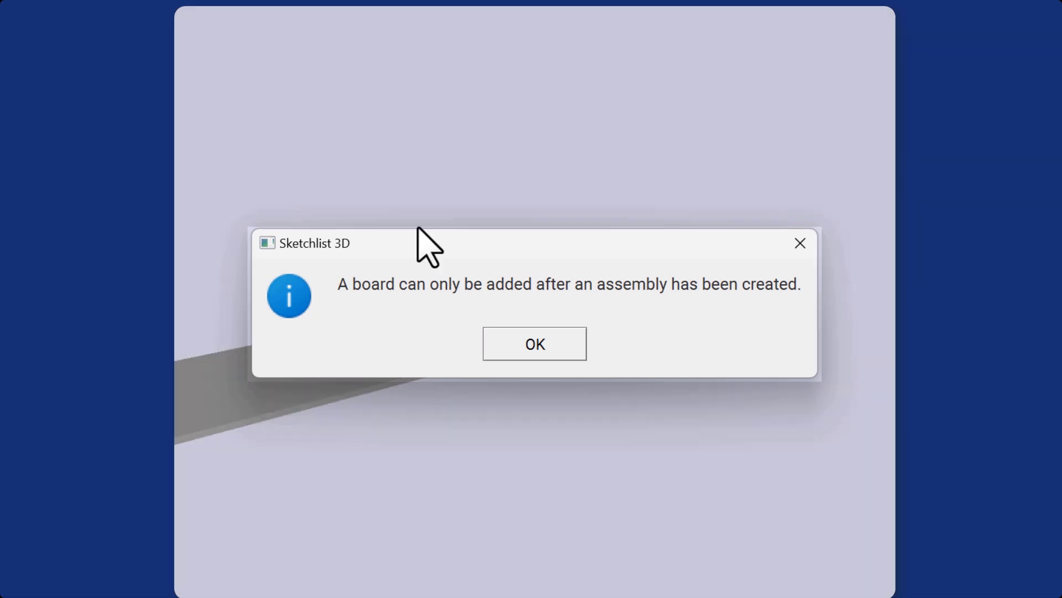
click(533, 343)
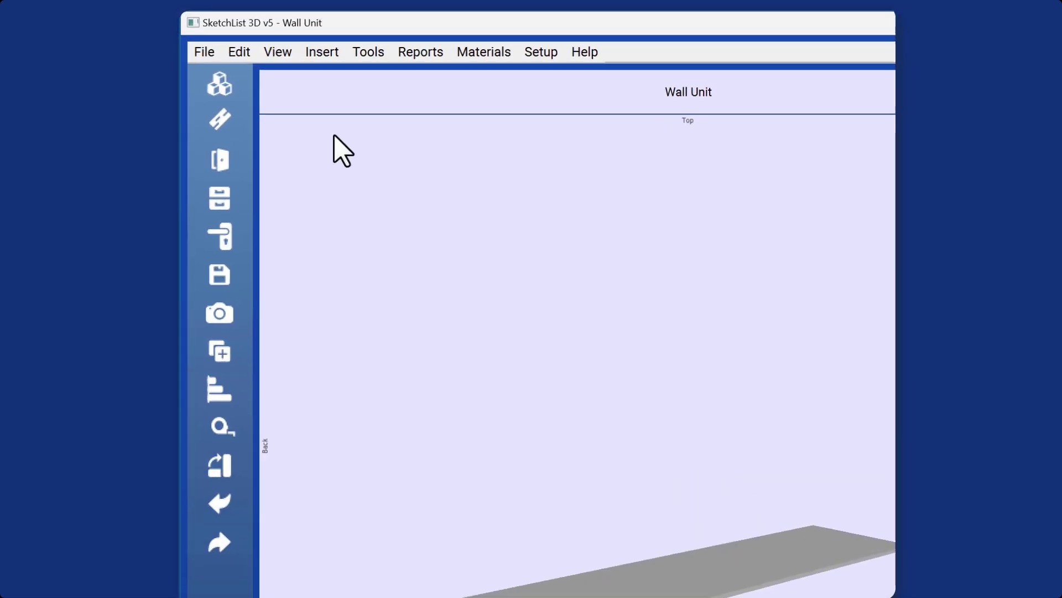
mouse_move(219, 84)
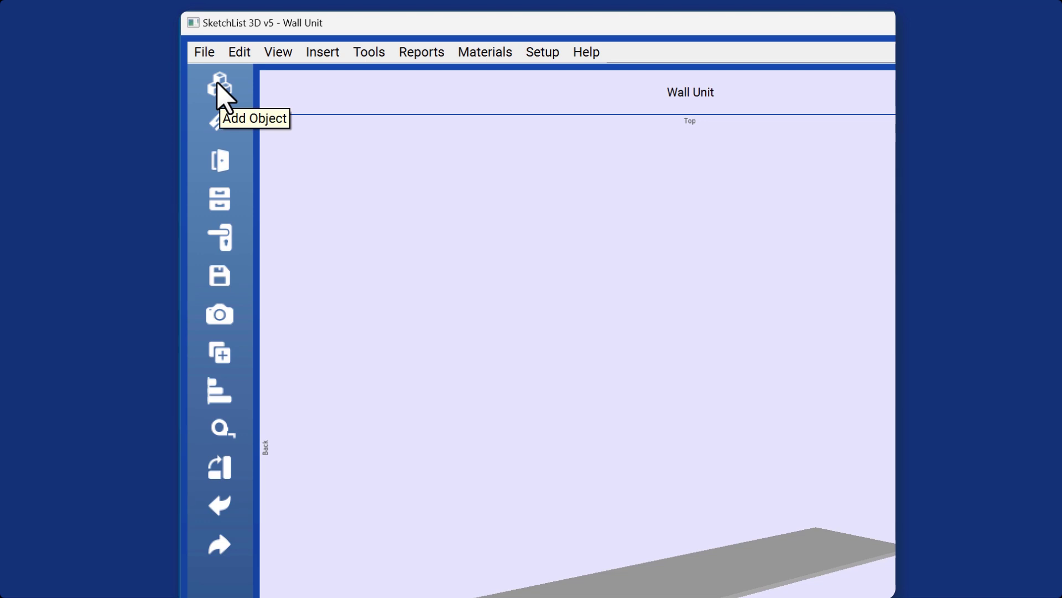
- Add a new assembly, Assembly7, and place it in the Wall Unit scene
click(220, 86)
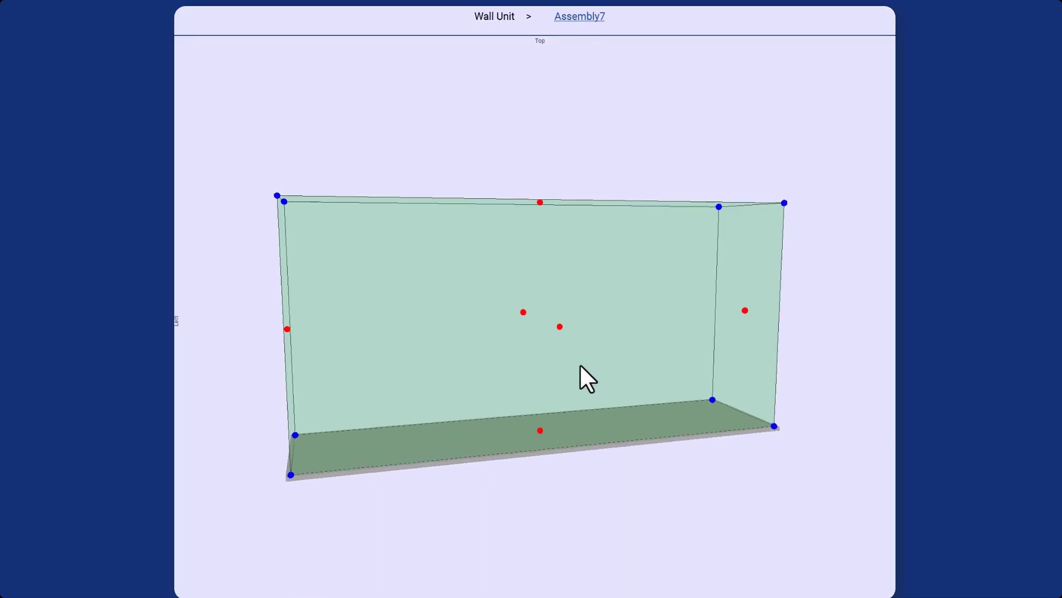
click(745, 310)
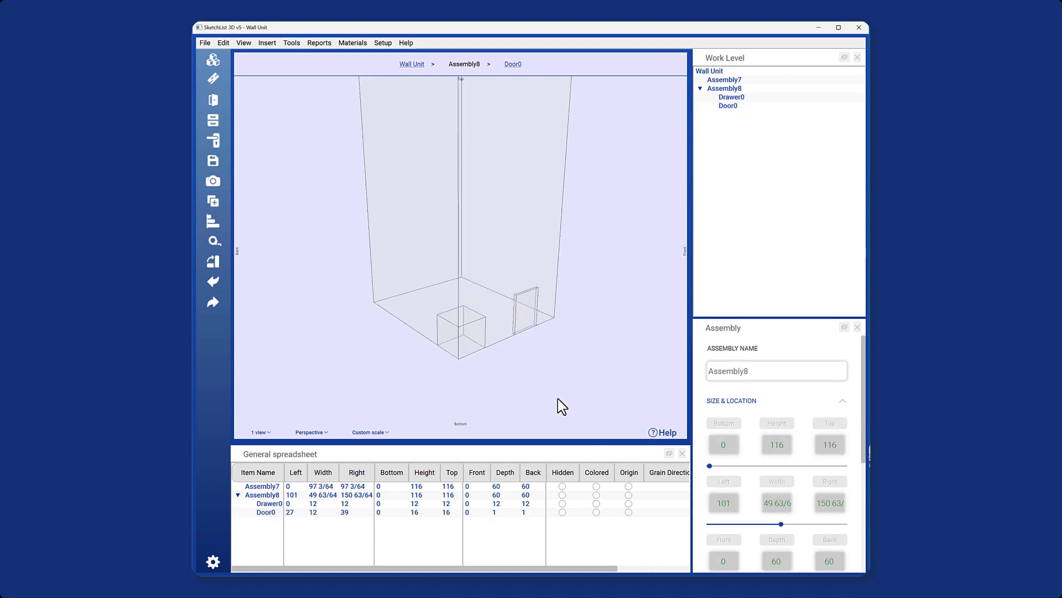
mouse_move(348, 228)
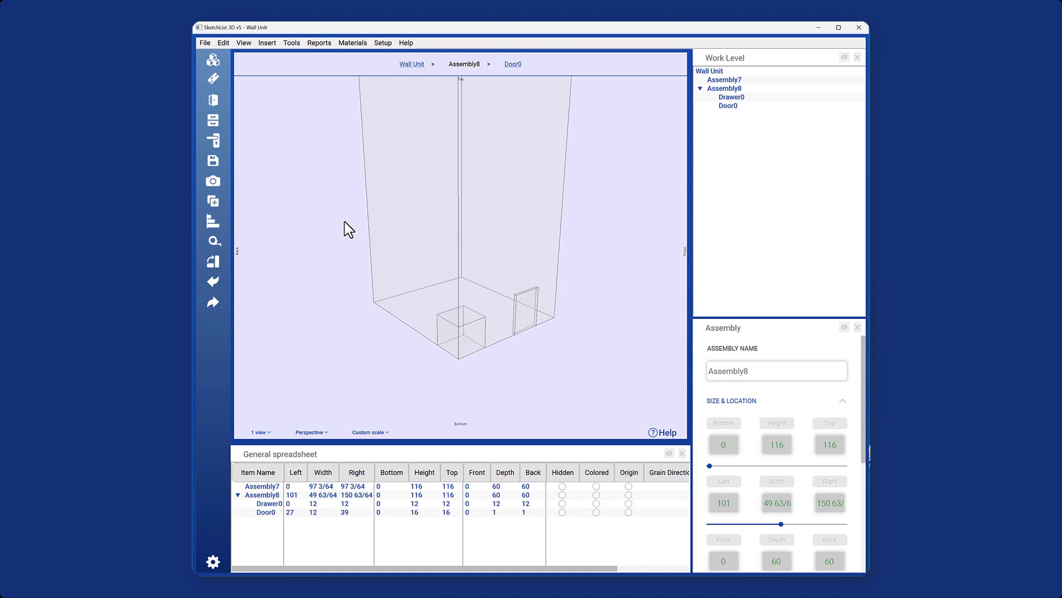
- From Drawer0, start a new board named 'side' set to insert into Door0
click(461, 336)
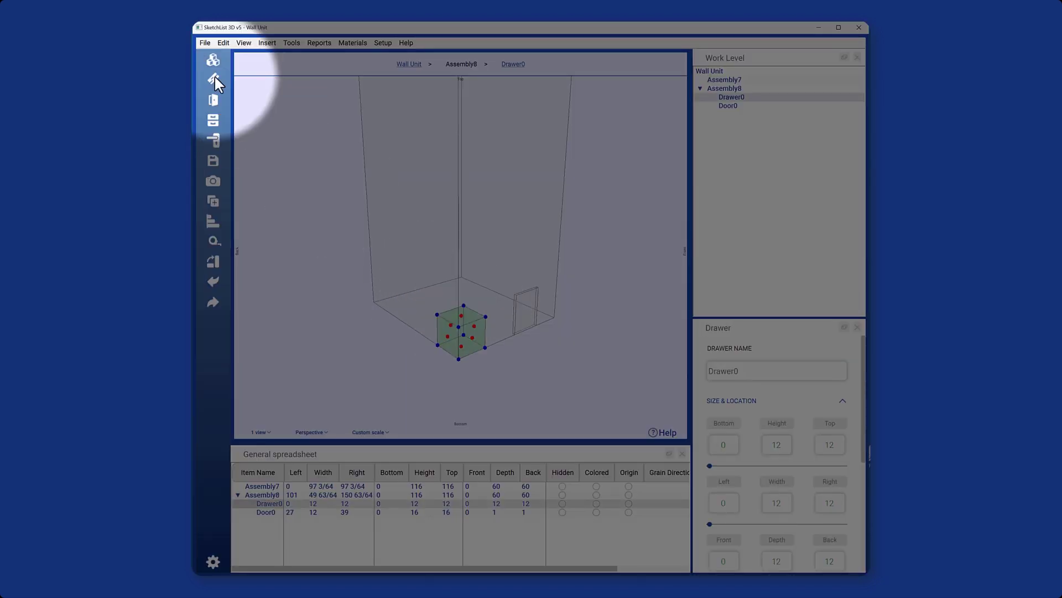
click(213, 80)
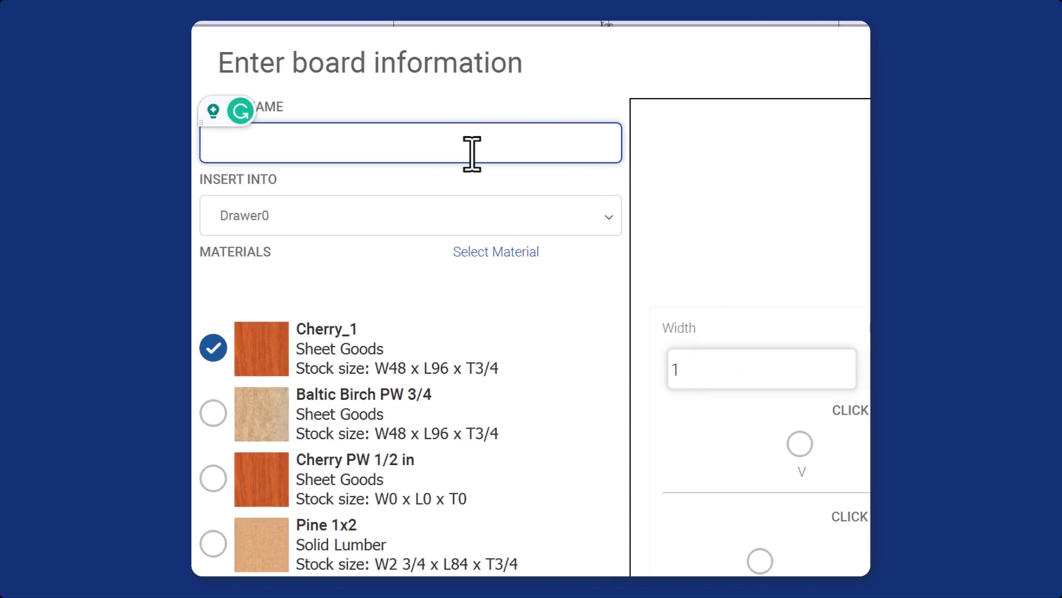
click(607, 216)
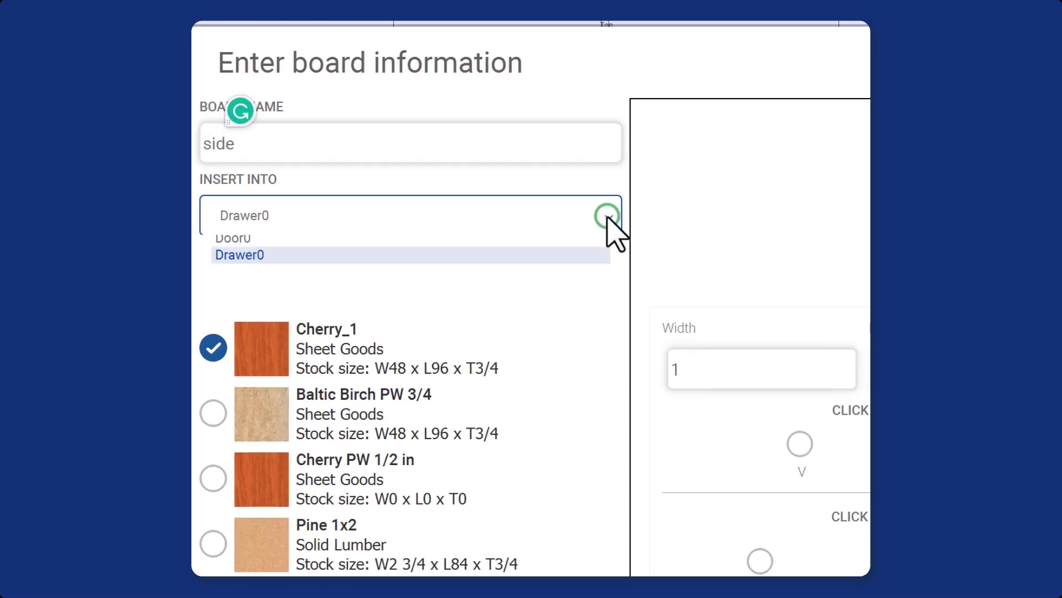
click(409, 216)
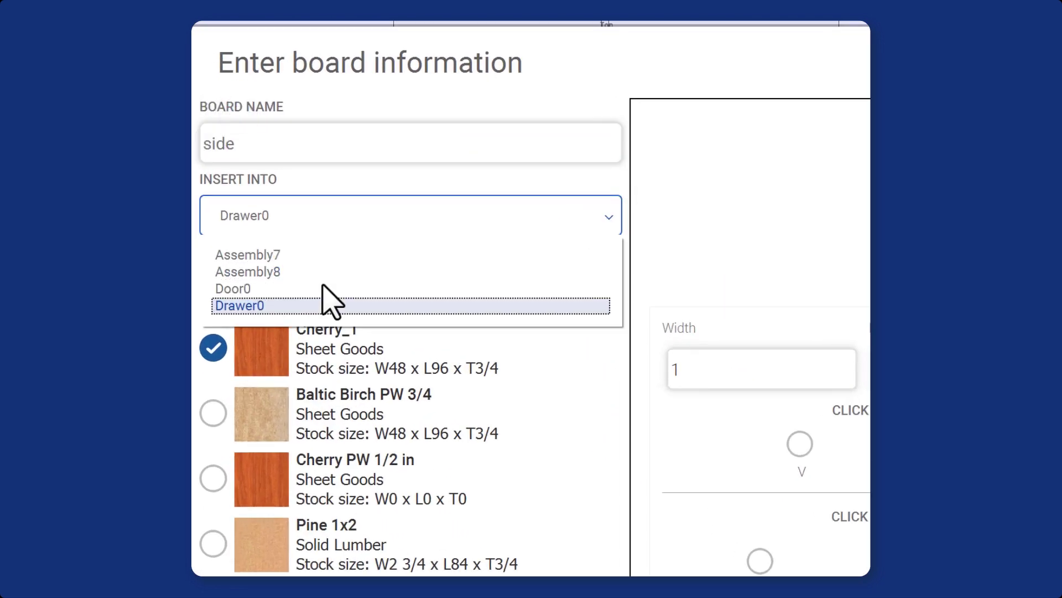
click(233, 288)
text(.75)
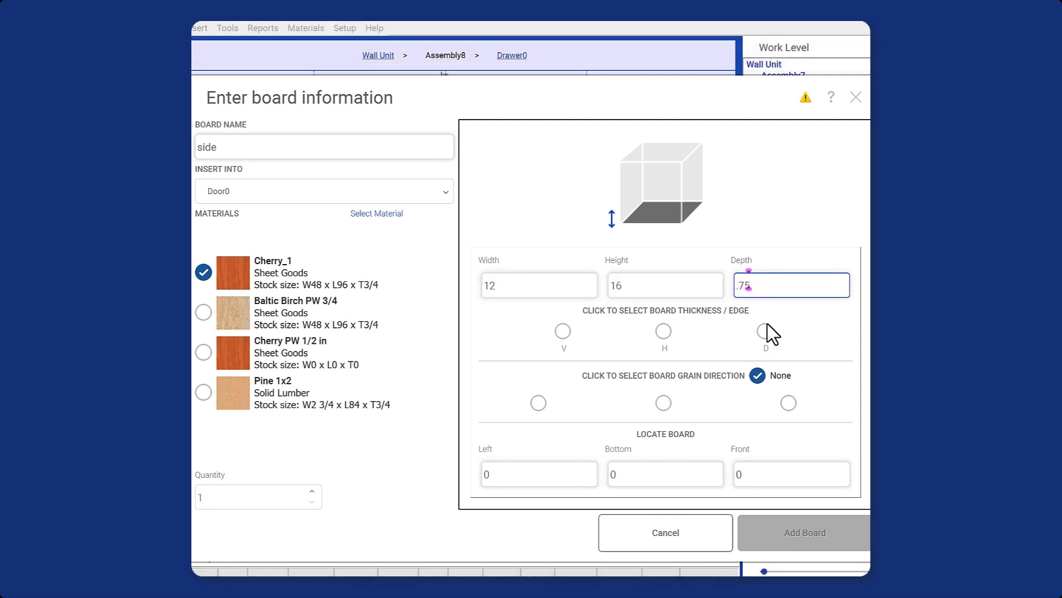
- Create the 12 x 16 x 3/4 Cherry_1 side board and return to the Assembly8 level
click(803, 533)
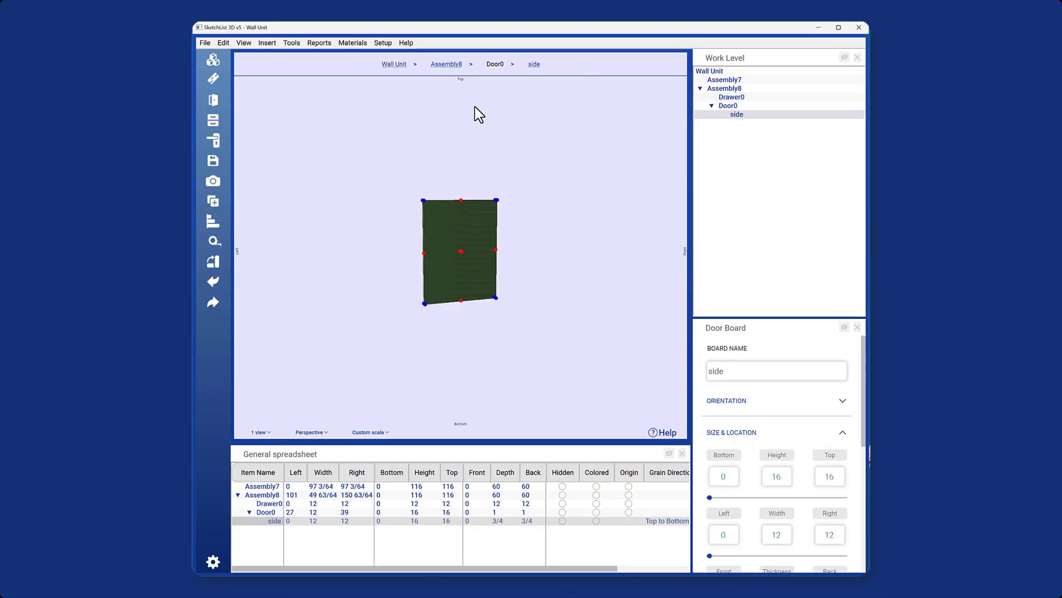
click(446, 64)
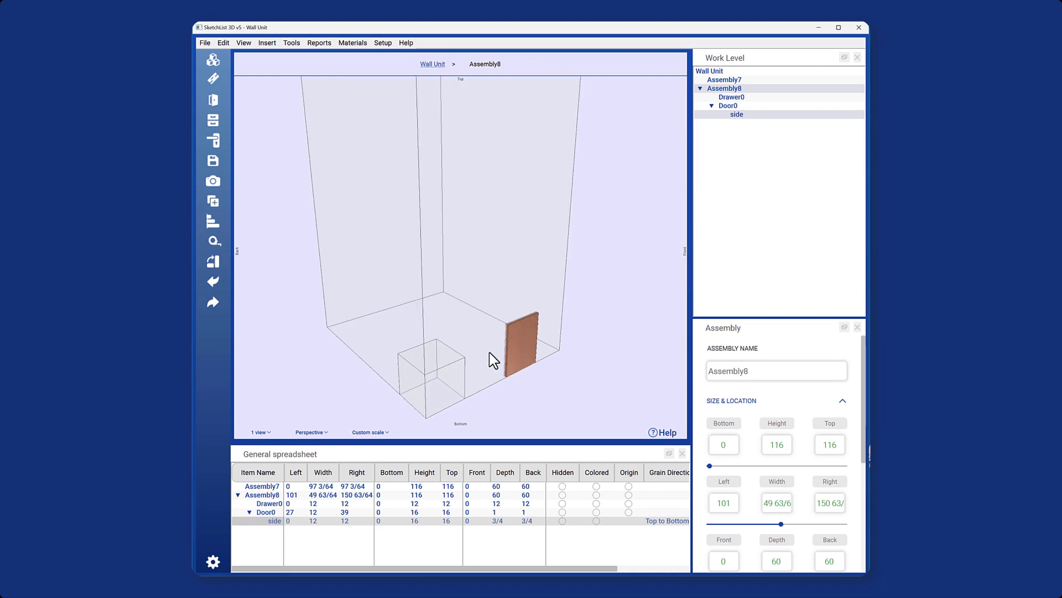